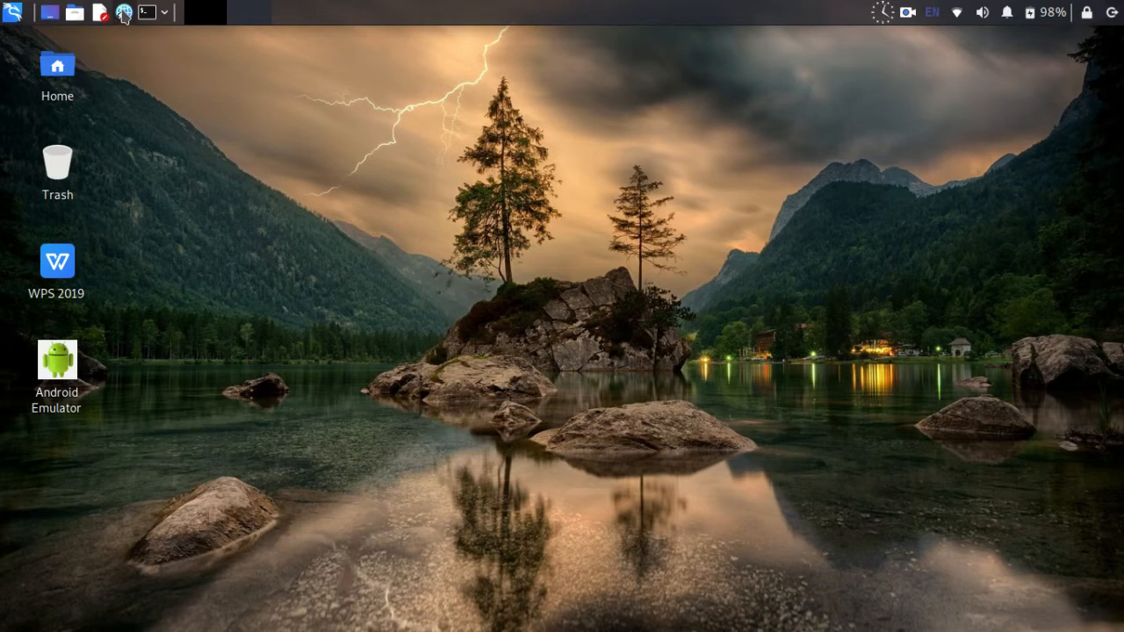
- Launch Chrome, go to google.com and search for 'mirrorgo'
left_click(123, 11)
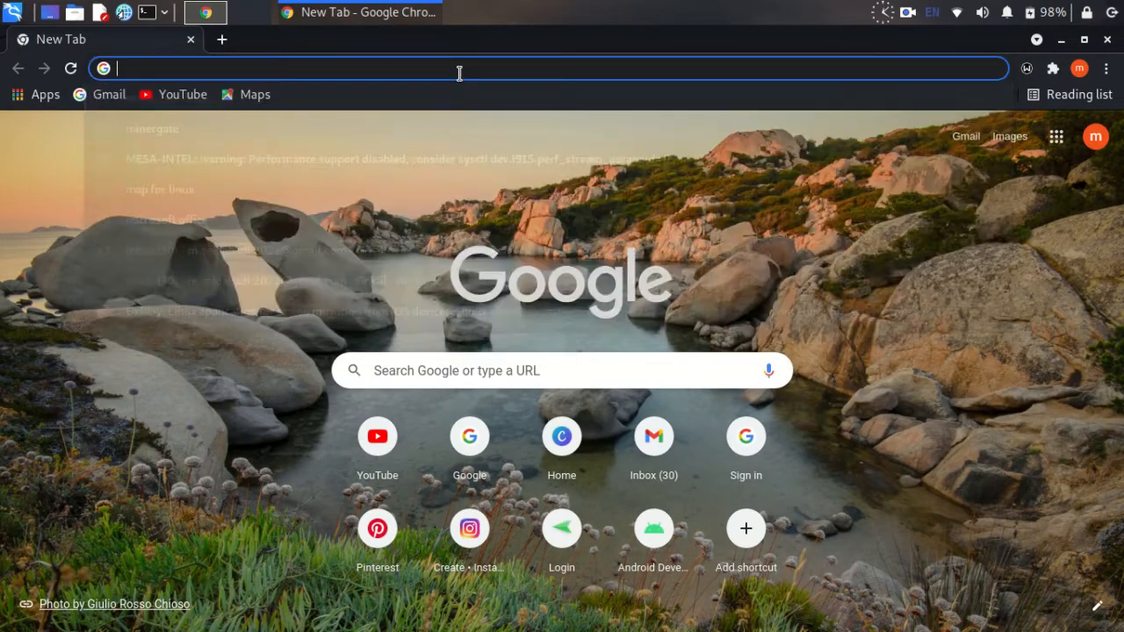
type("google.com")
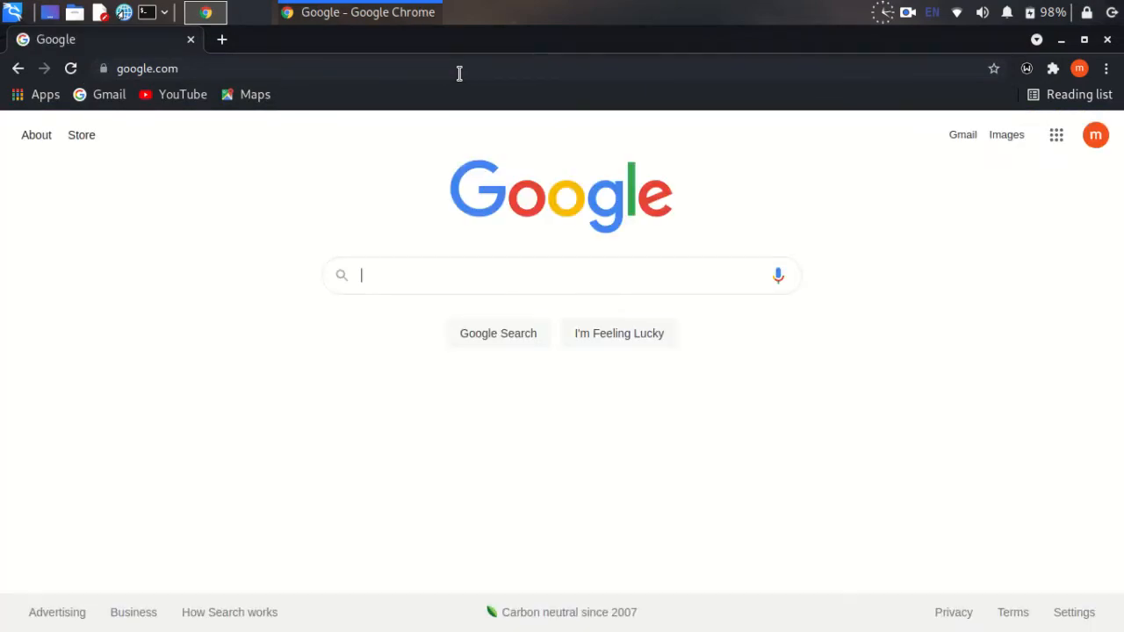
type("mirror")
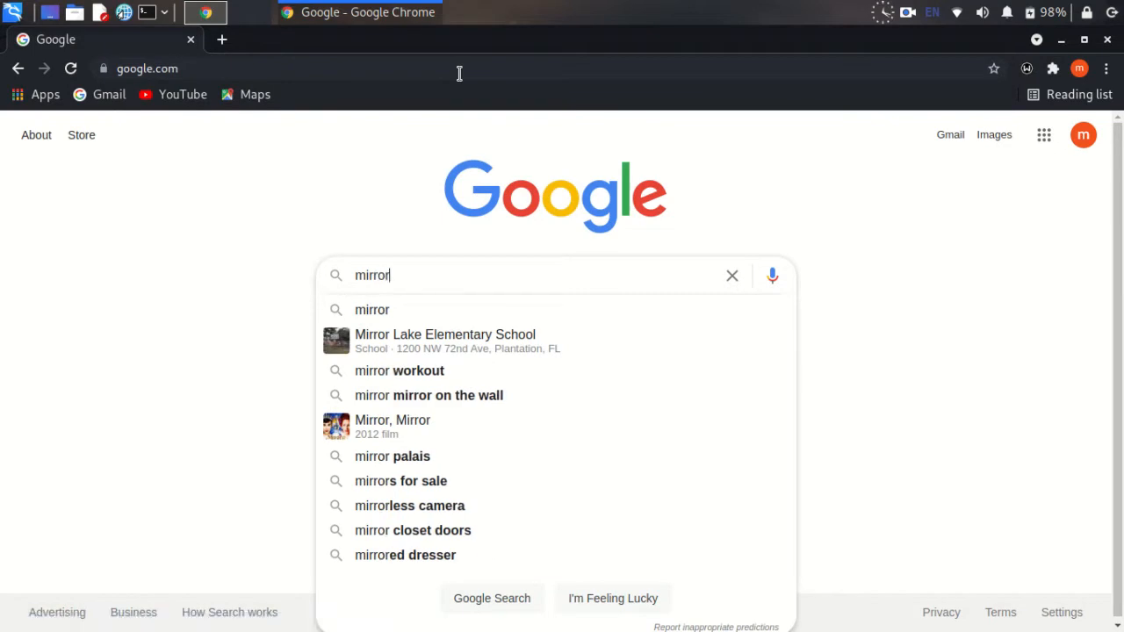
type("go")
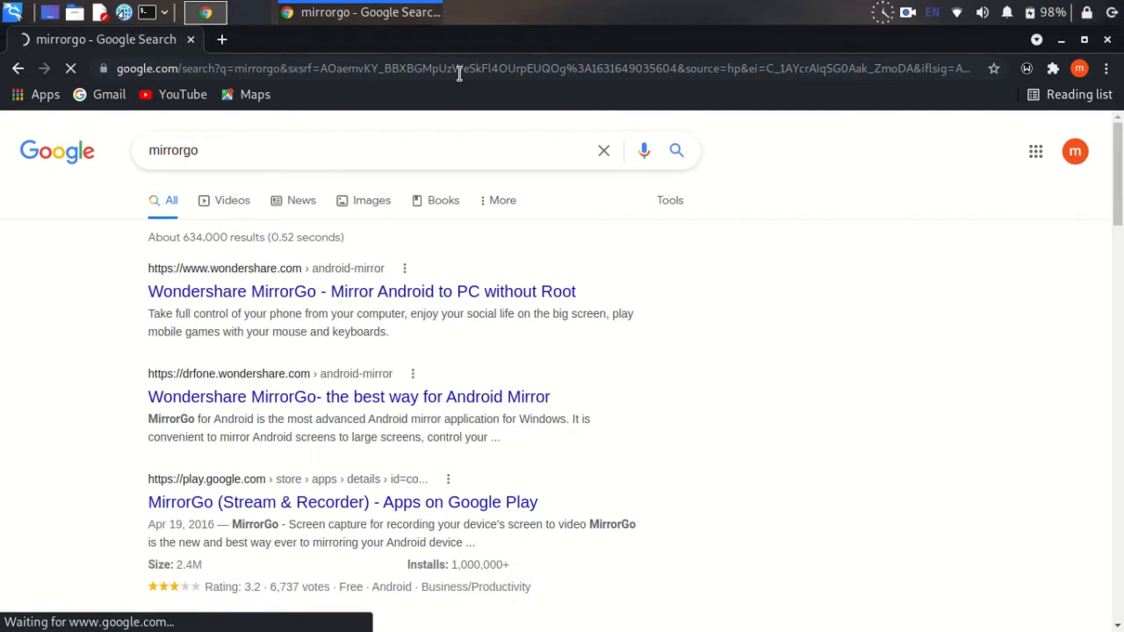
mouse_move(226, 281)
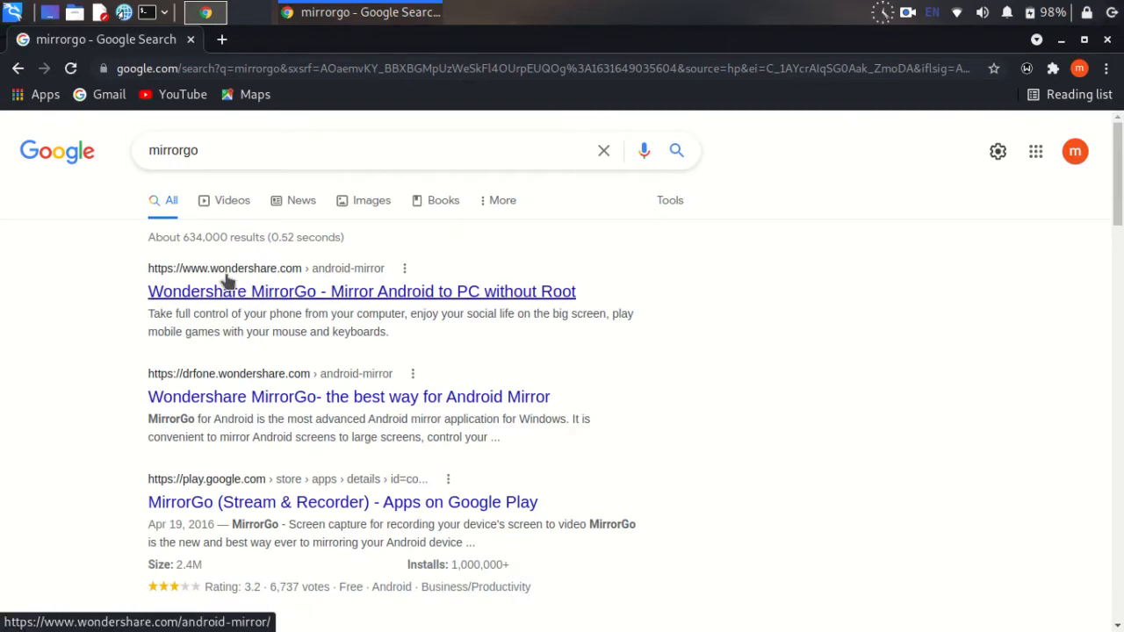
mouse_move(299, 288)
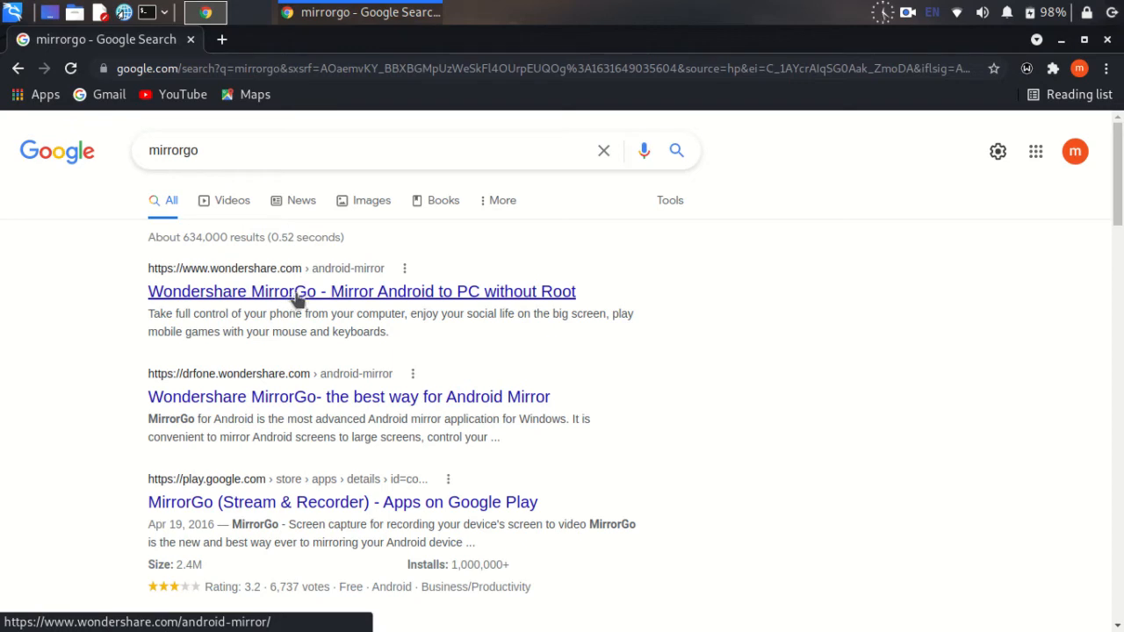
- From the Wondershare MirrorGo result, download mirror_go_setup_full8050.exe via Download Now
left_click(362, 292)
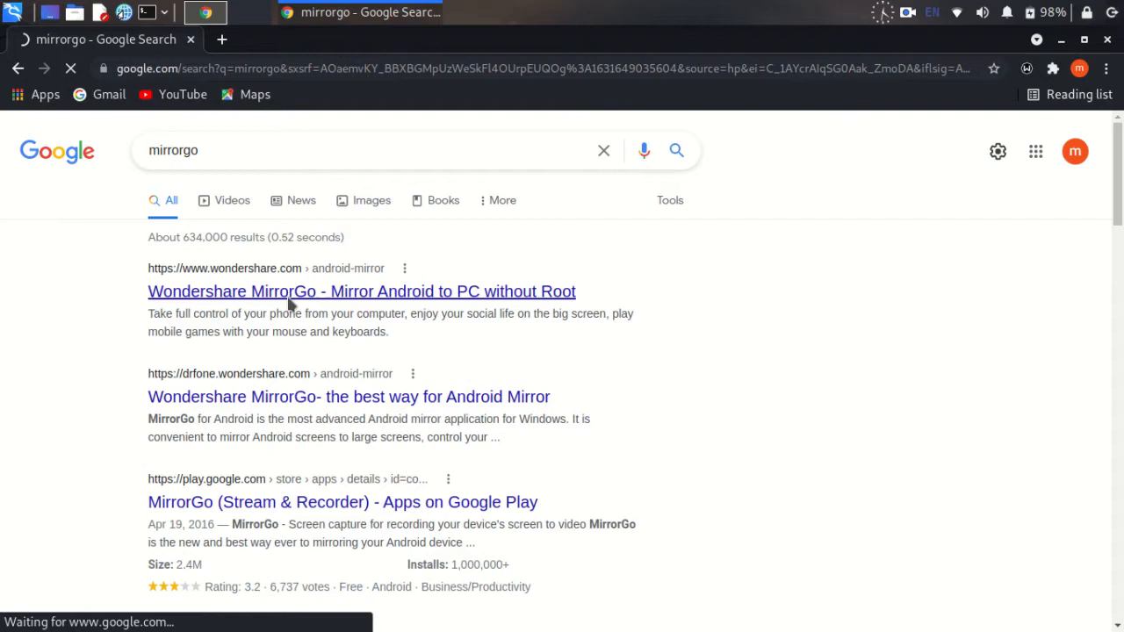
left_click(362, 291)
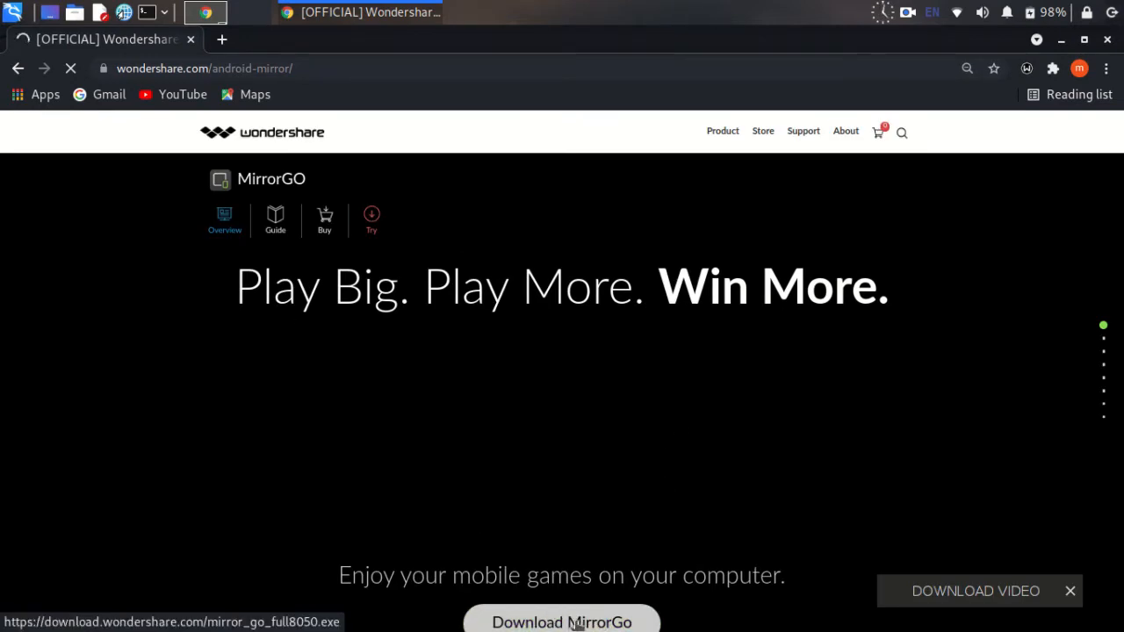
left_click(561, 621)
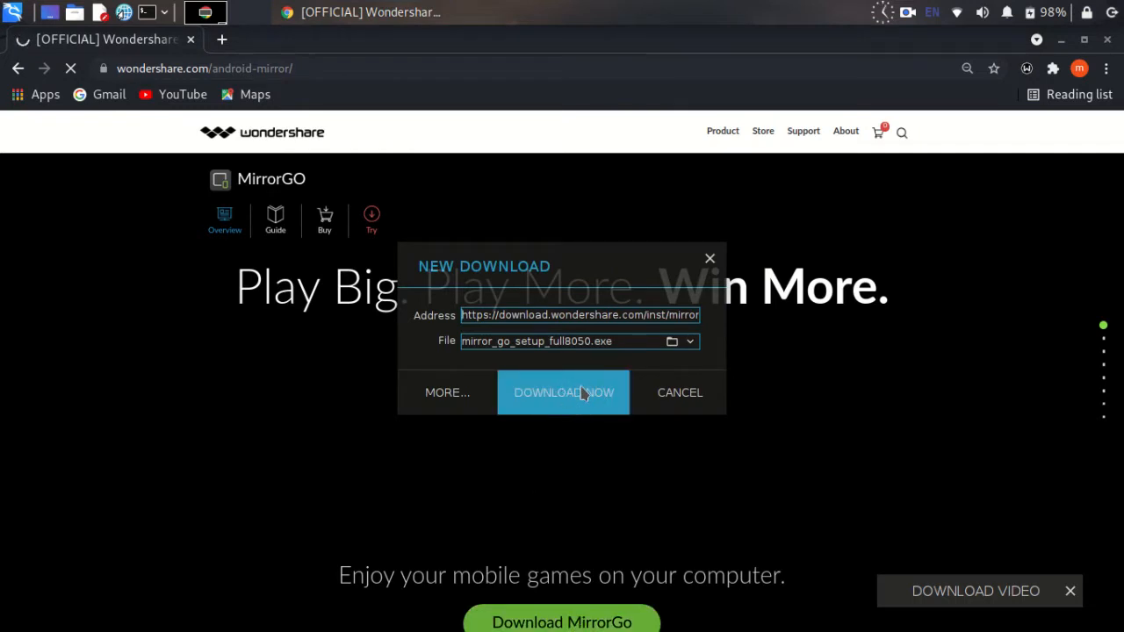
left_click(563, 394)
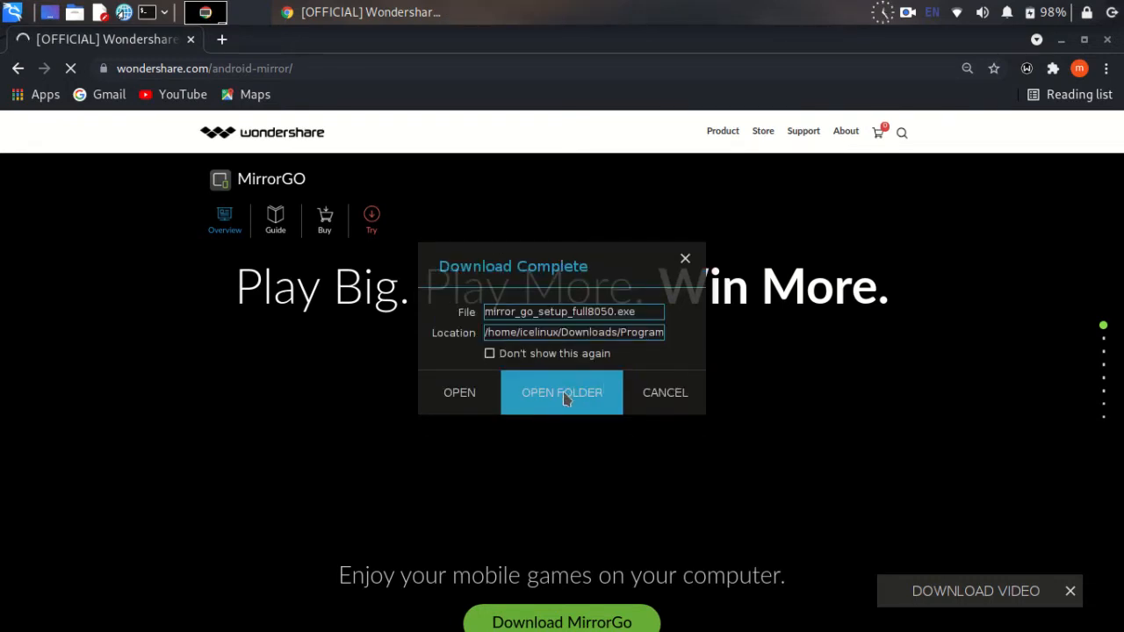
- Show the Downloads/Programs folder with the installer and open a terminal there
left_click(562, 393)
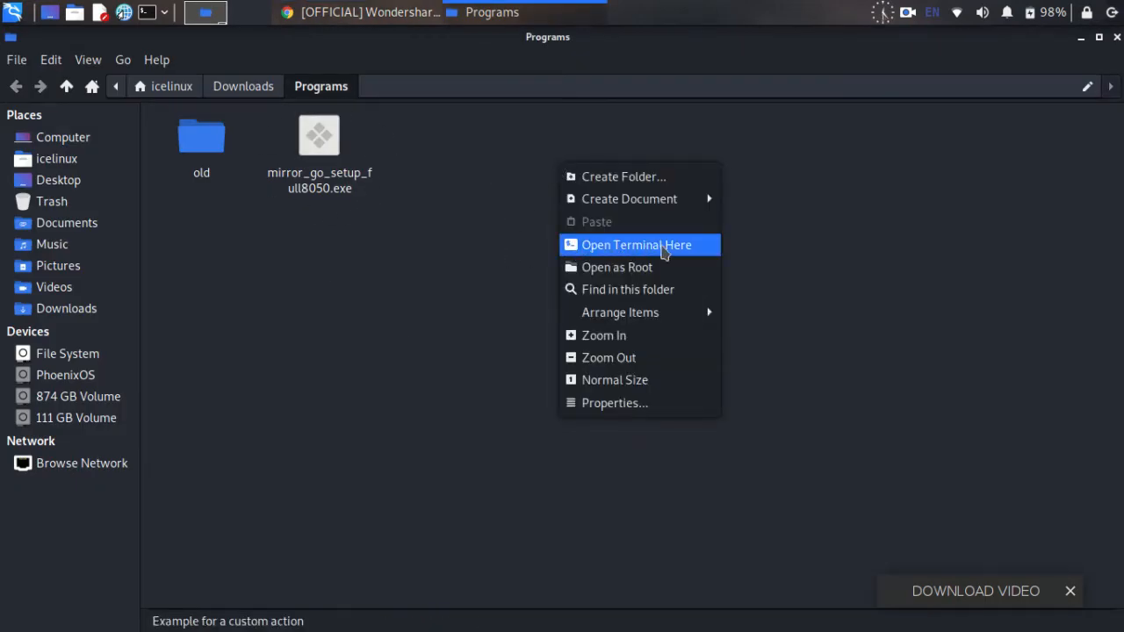
left_click(636, 246)
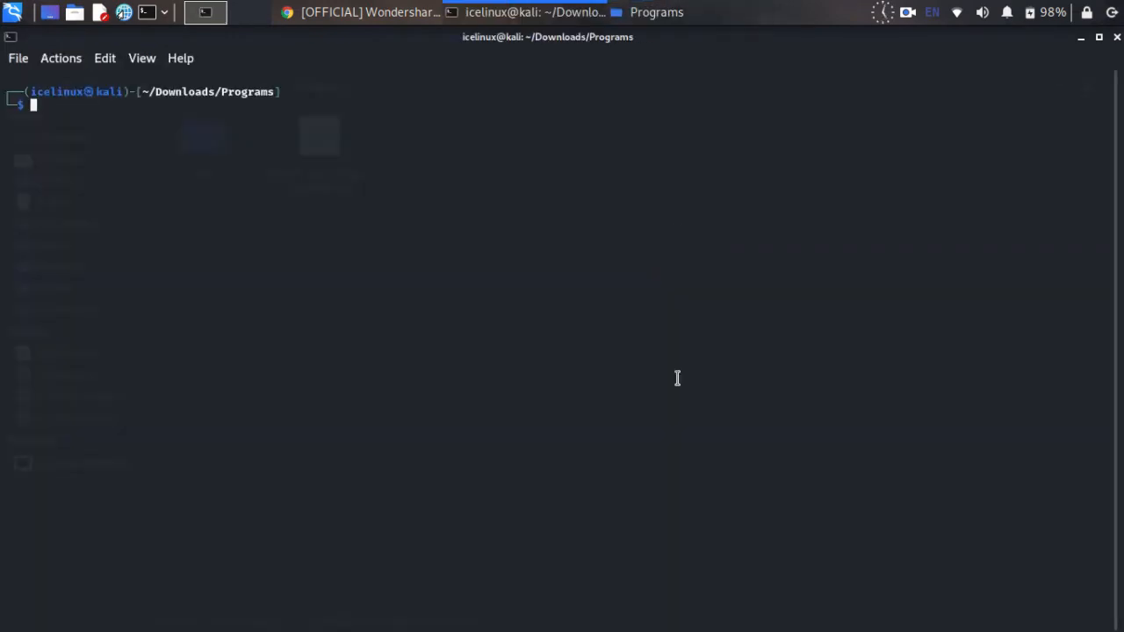
- Run 'wine -v', then 'wine mirror_go_setup_full8050.exe' to launch the installer
type("wine -v")
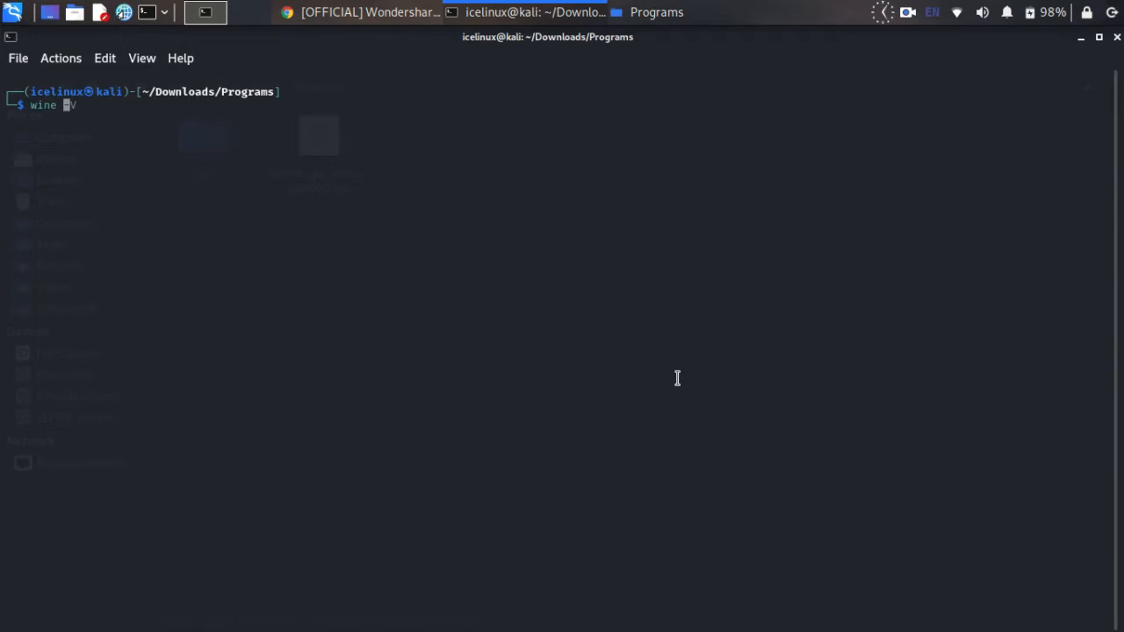
type("mirror_go_setup_full8050.exe")
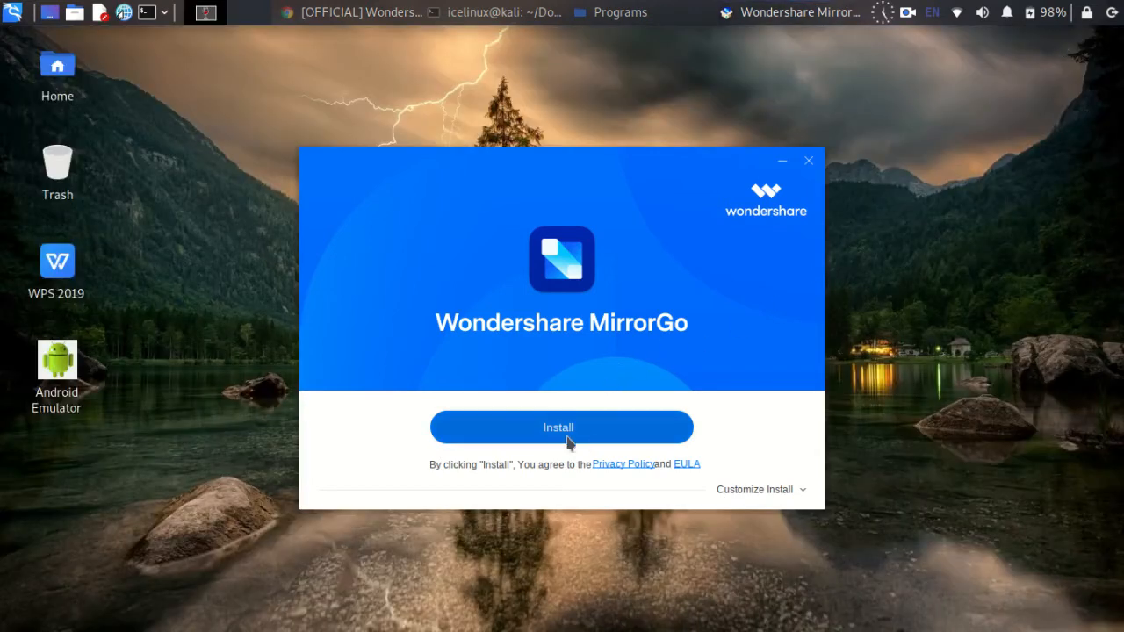
- Install MirrorGo, dismiss the CertUtil error, and launch it with Start Now
left_click(561, 427)
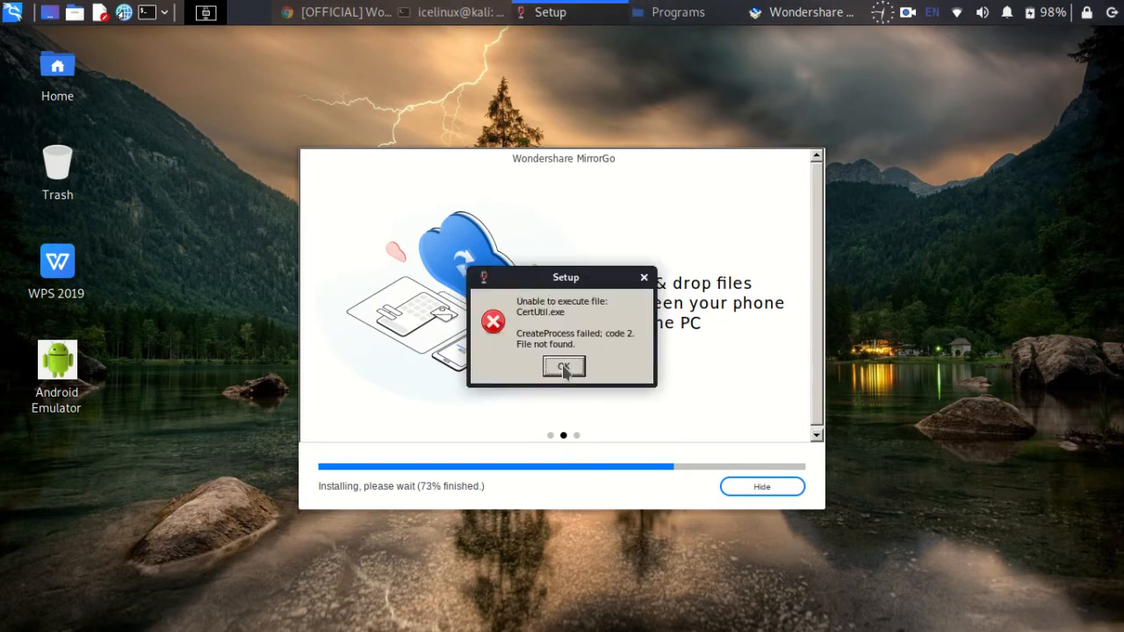
left_click(562, 367)
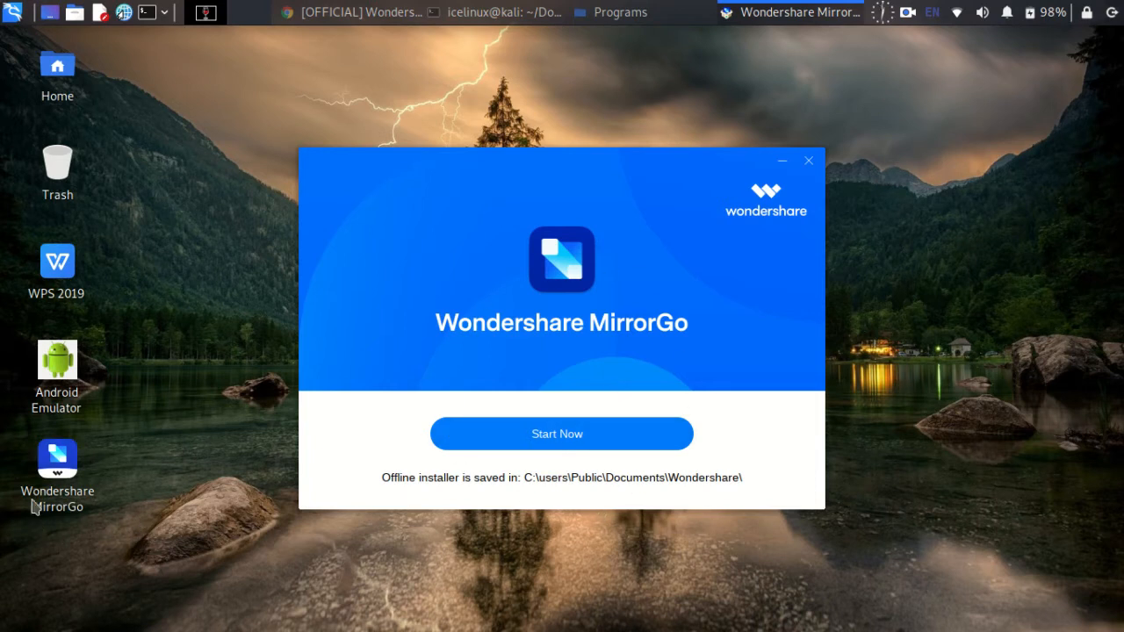
mouse_move(62, 439)
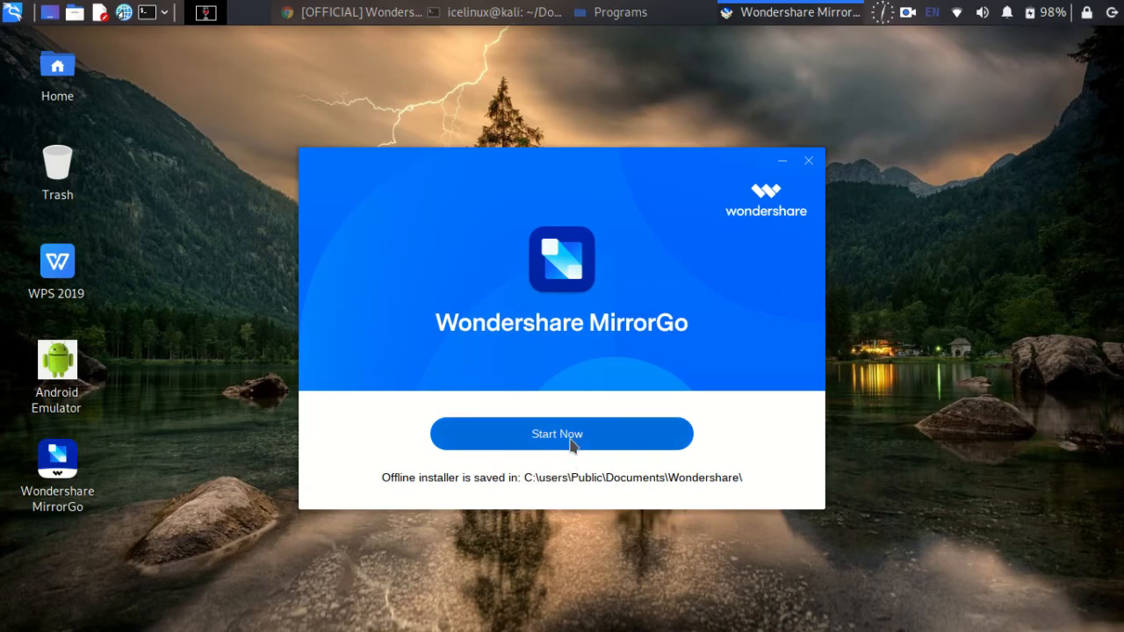
left_click(562, 433)
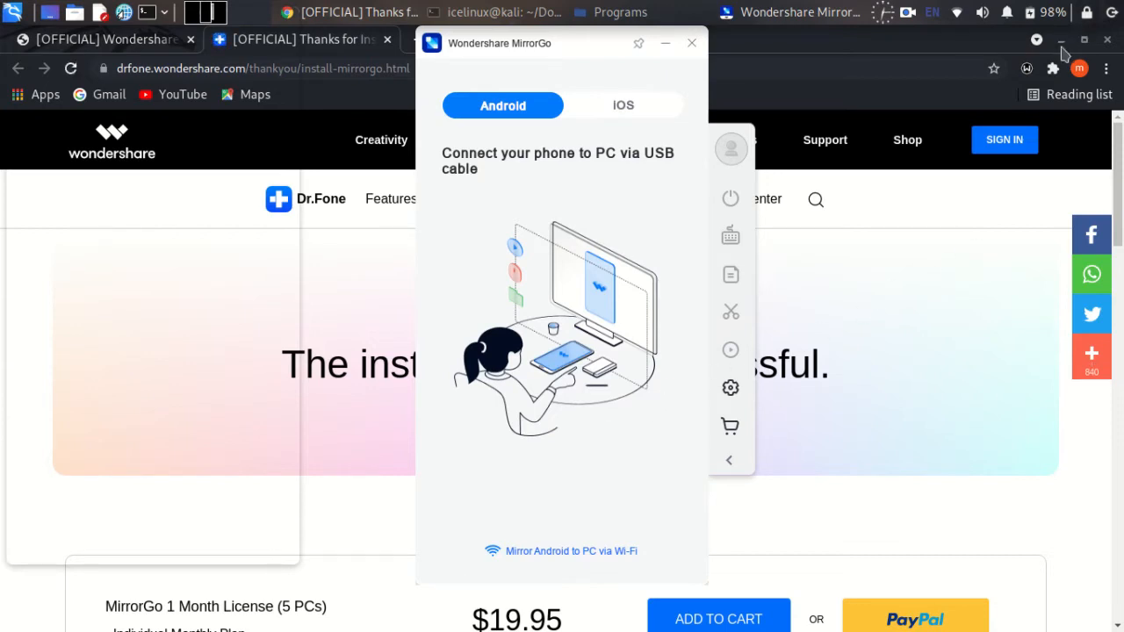
- Minimize the browser and switch MirrorGo to the IOS tab to mirror the iPhone
left_click(692, 42)
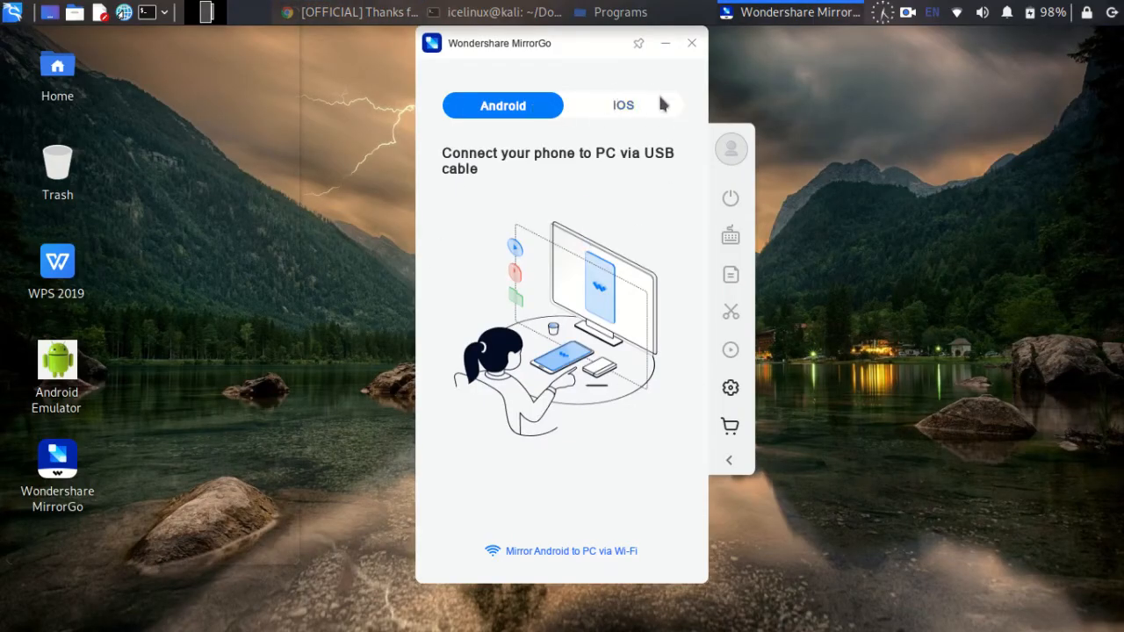
left_click(621, 105)
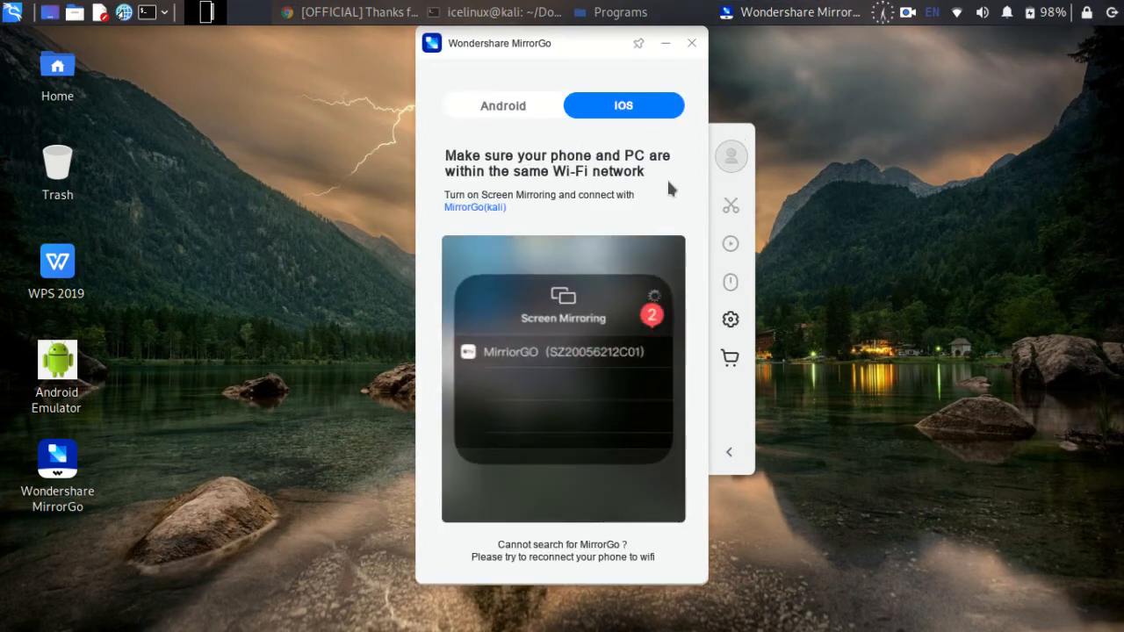
left_click(562, 351)
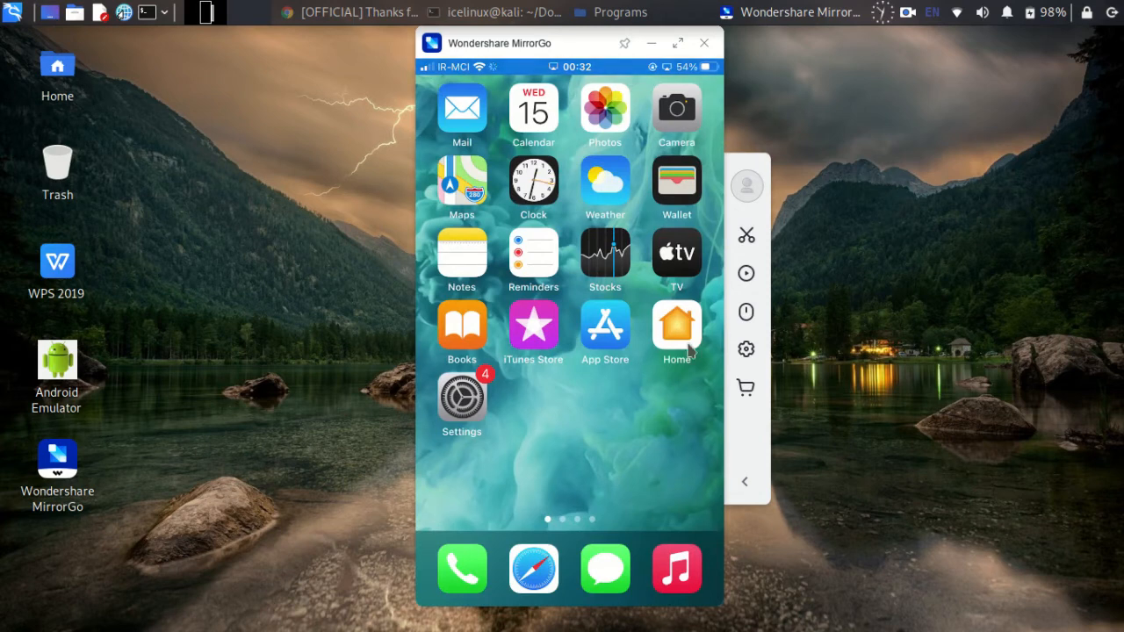
mouse_move(962, 488)
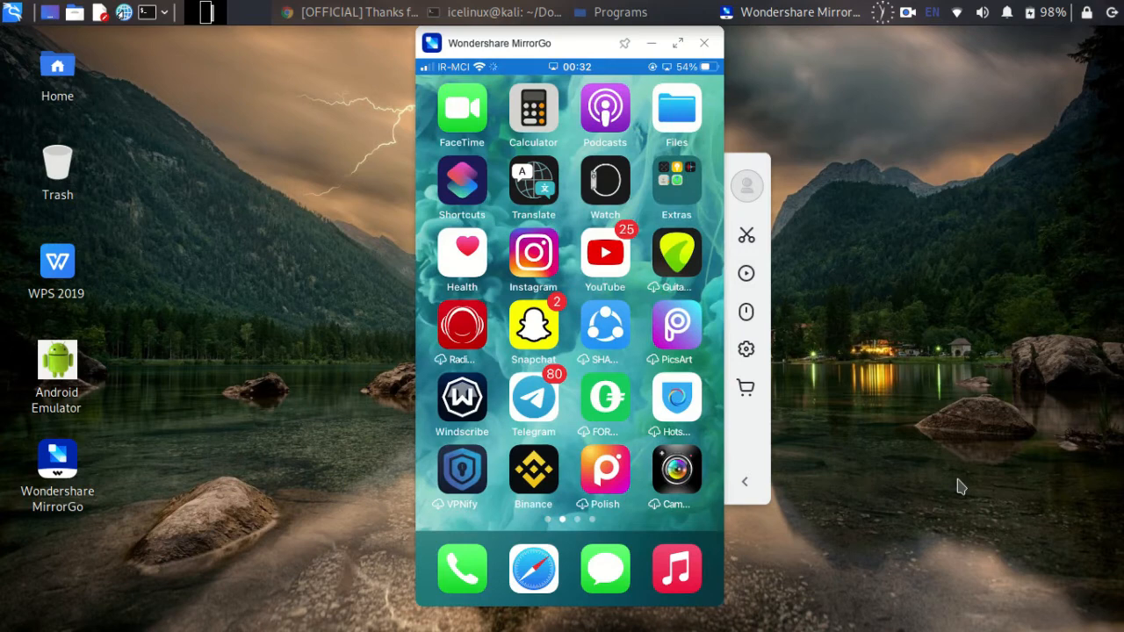
- Compute 10 in the mirrored iPhone's Calculator, then open YouTube on the phone
left_click(534, 114)
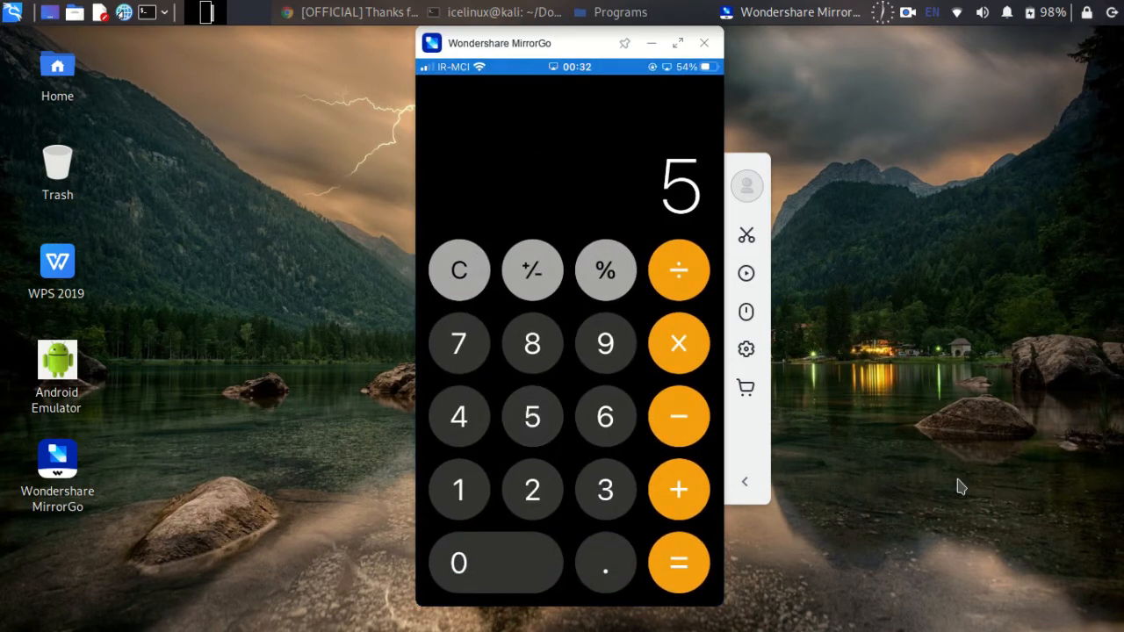
left_click(677, 562)
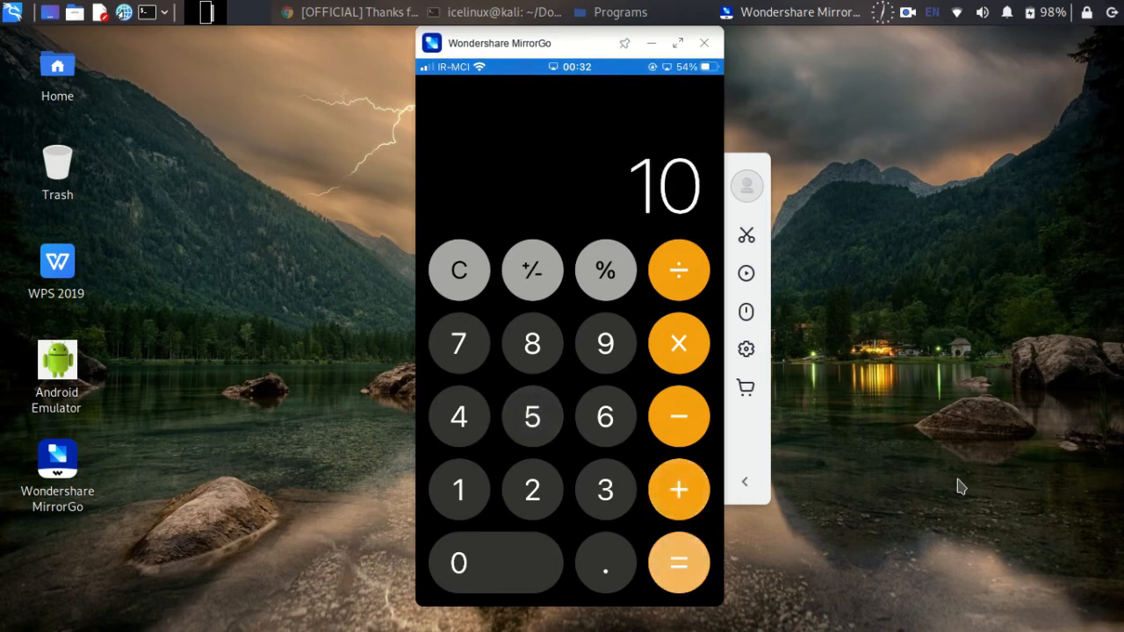
left_click(604, 416)
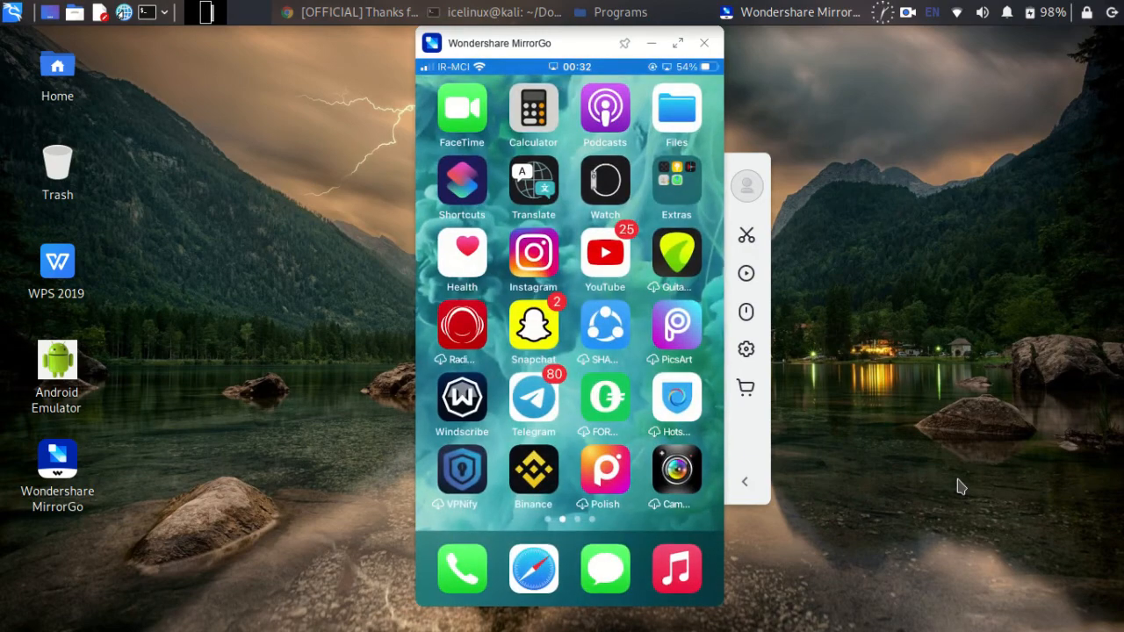
left_click(604, 253)
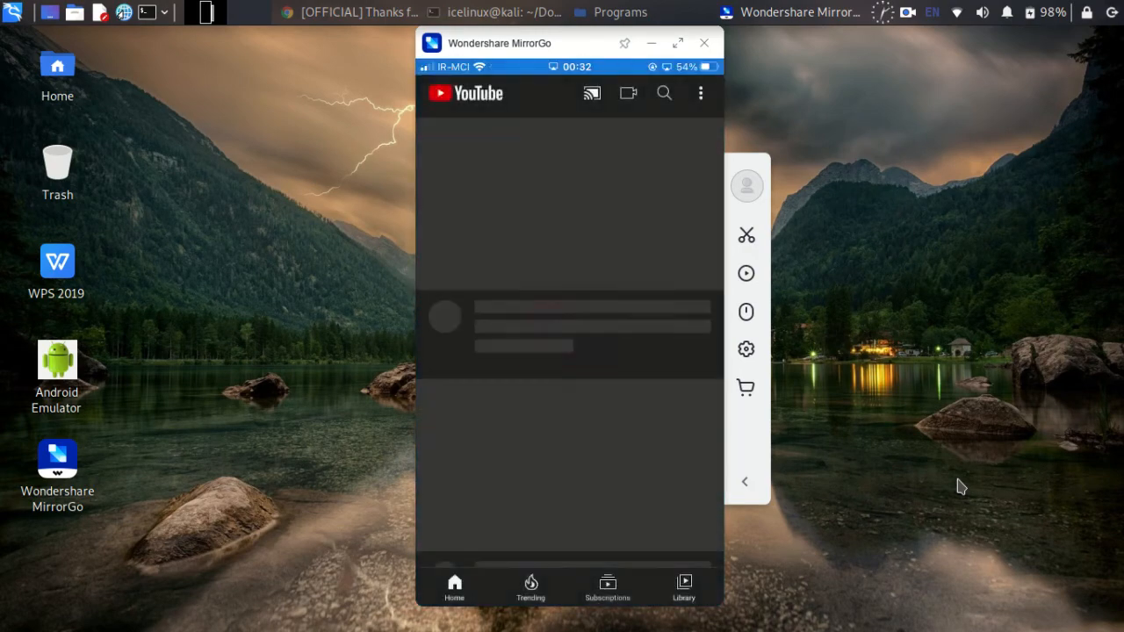